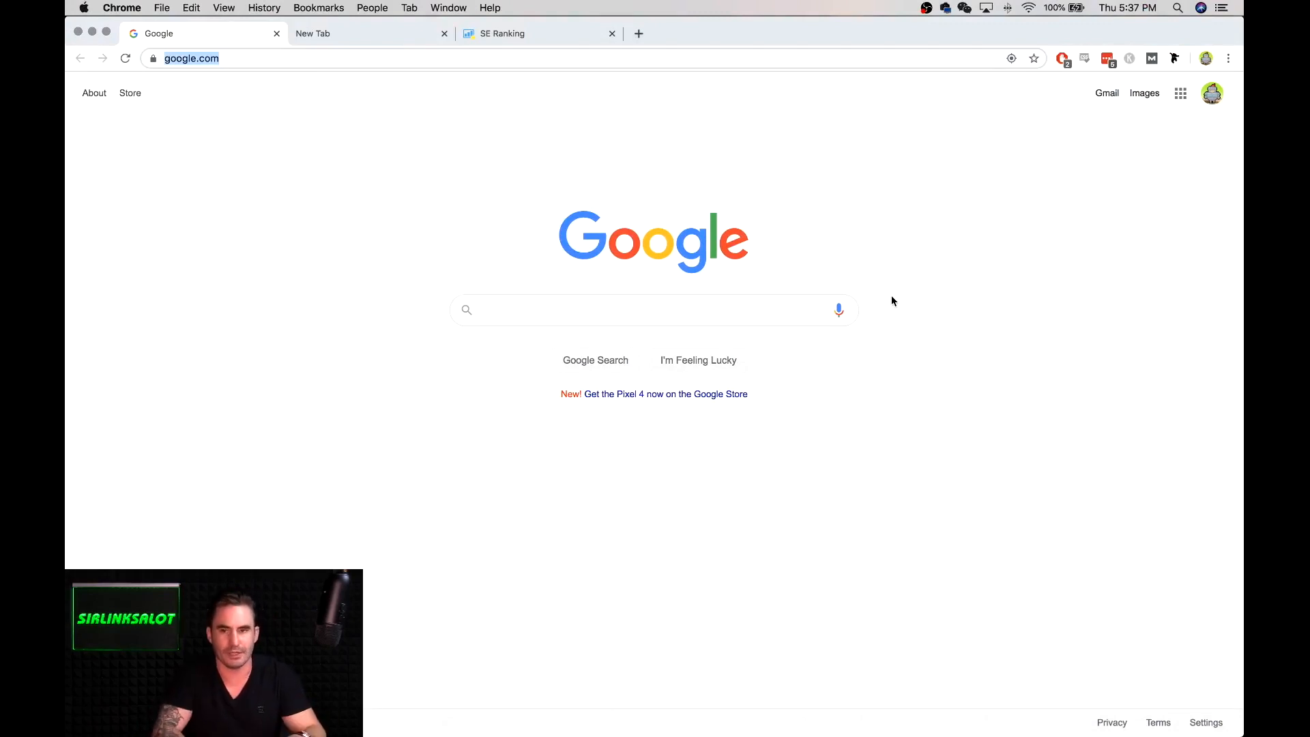
text(nick altimo)
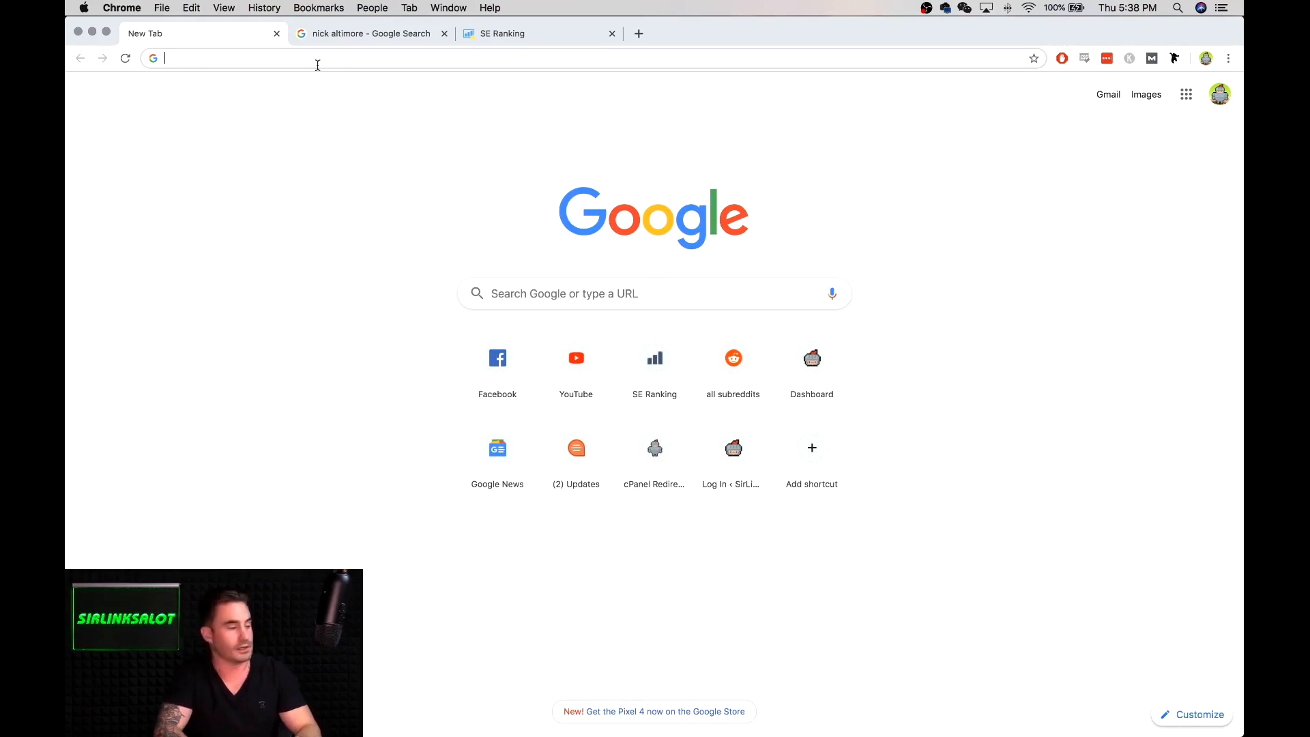
Step: Load nickaltimore.com in the new tab, showing the 'Nicholas Altimore Loves to Party' post
text(nickaltimore.com)
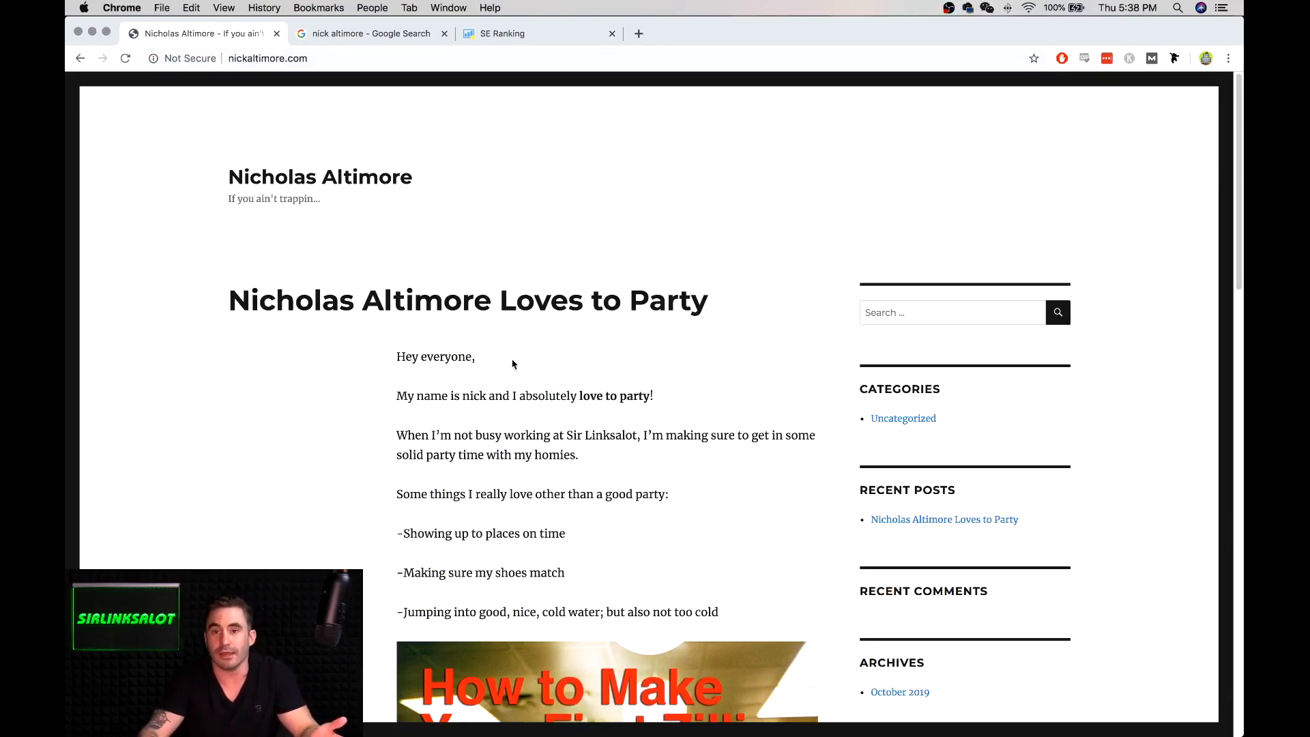
mouse_move(735, 377)
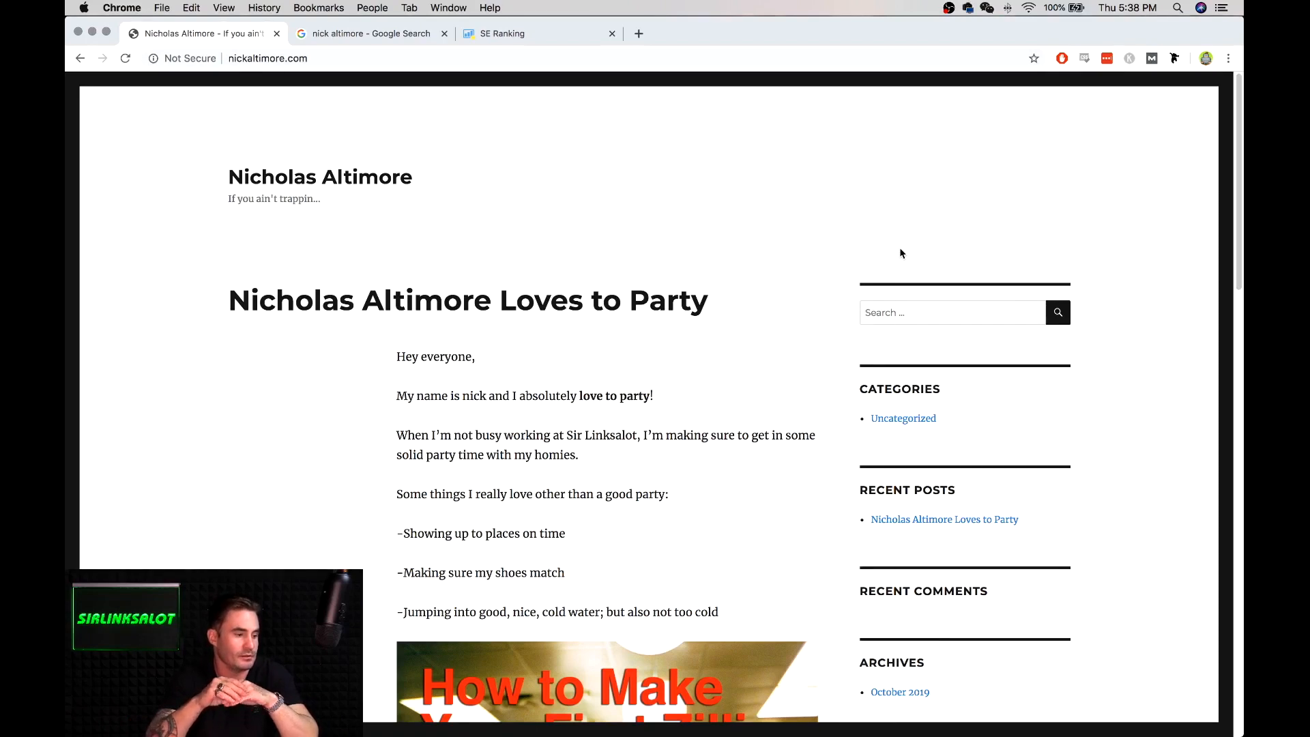
mouse_move(633, 240)
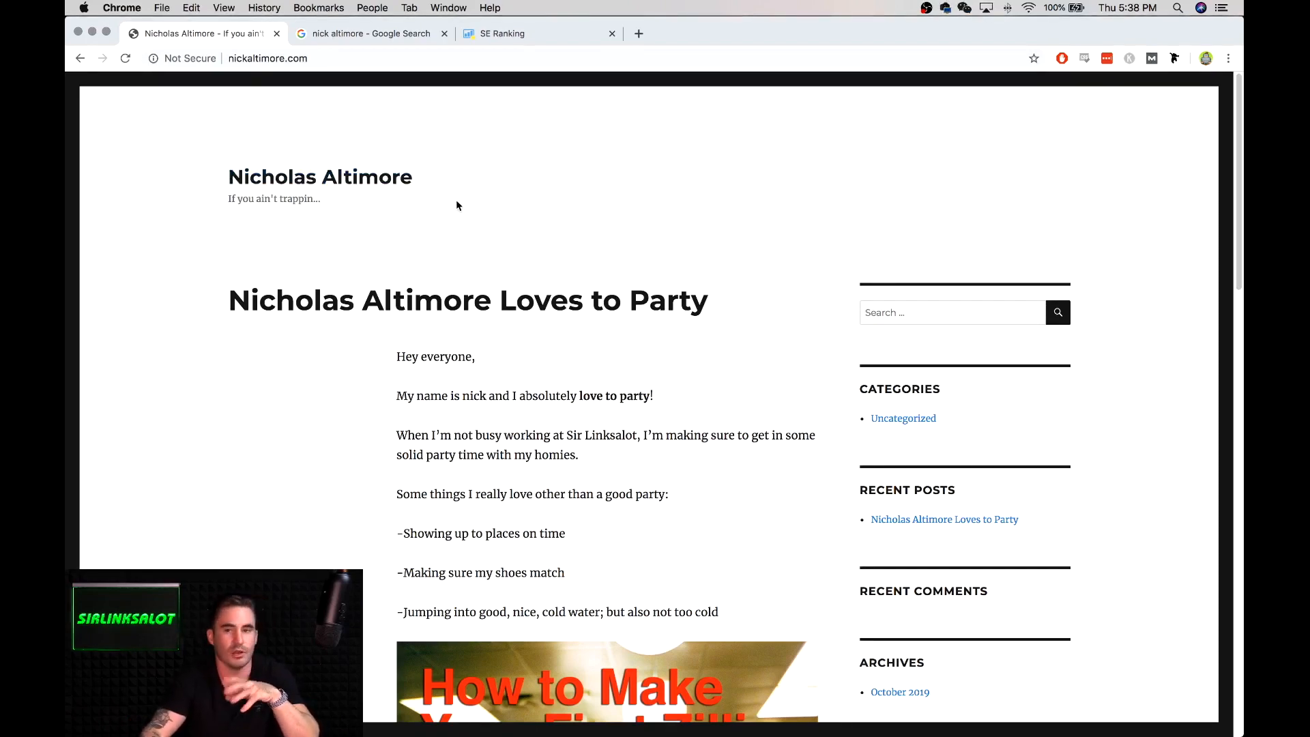
mouse_move(142, 158)
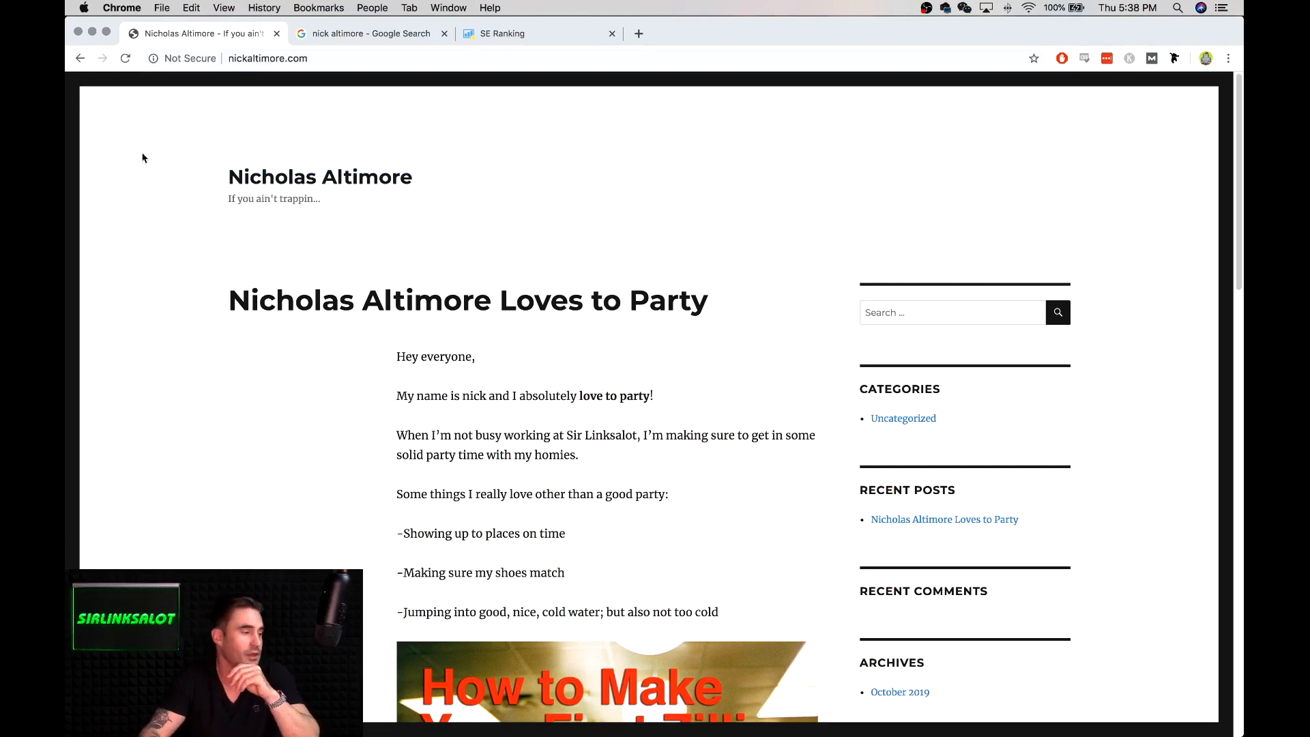
mouse_move(575, 254)
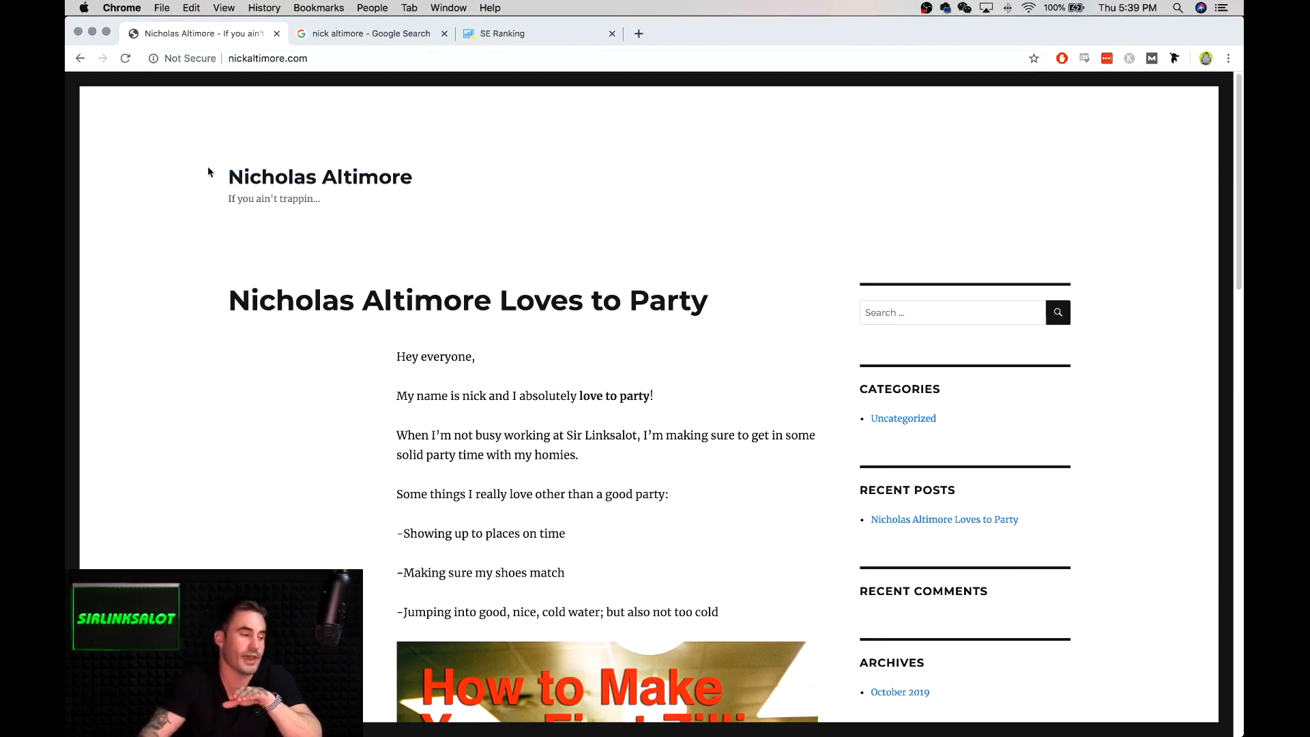
scroll(down, 3)
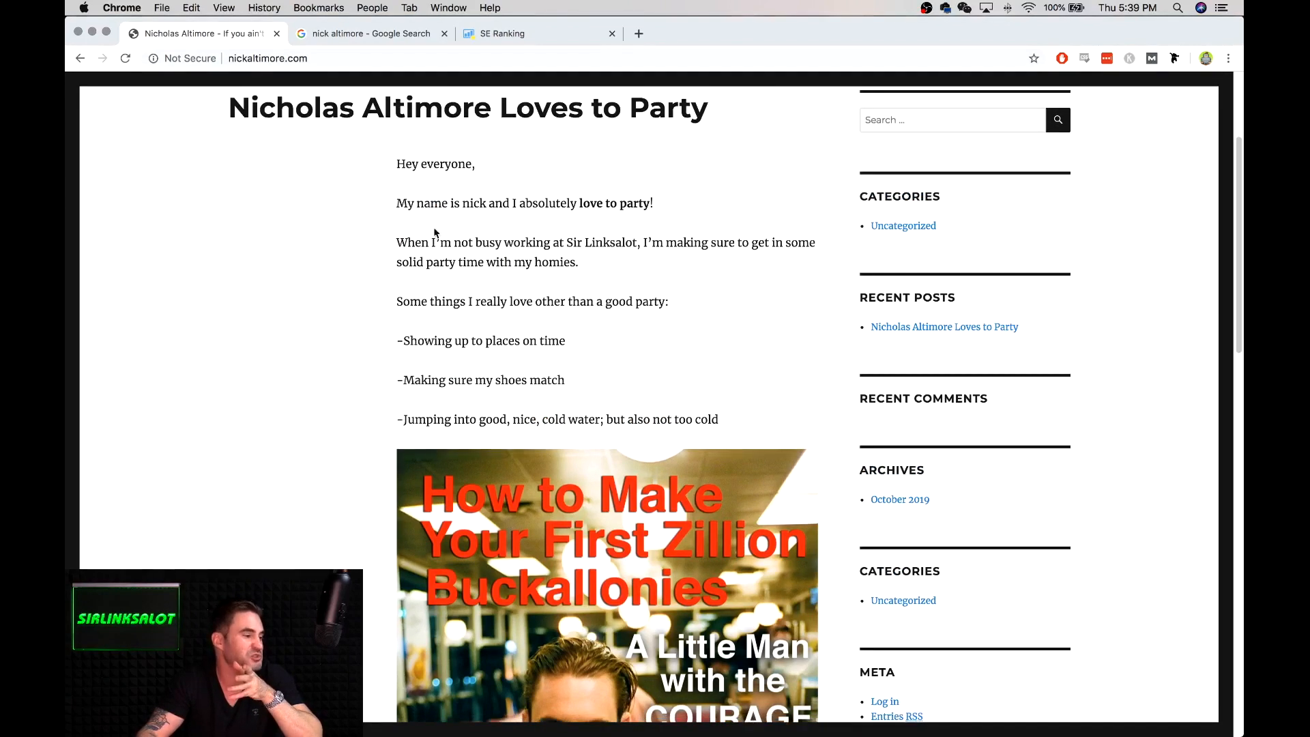
scroll(down, 3)
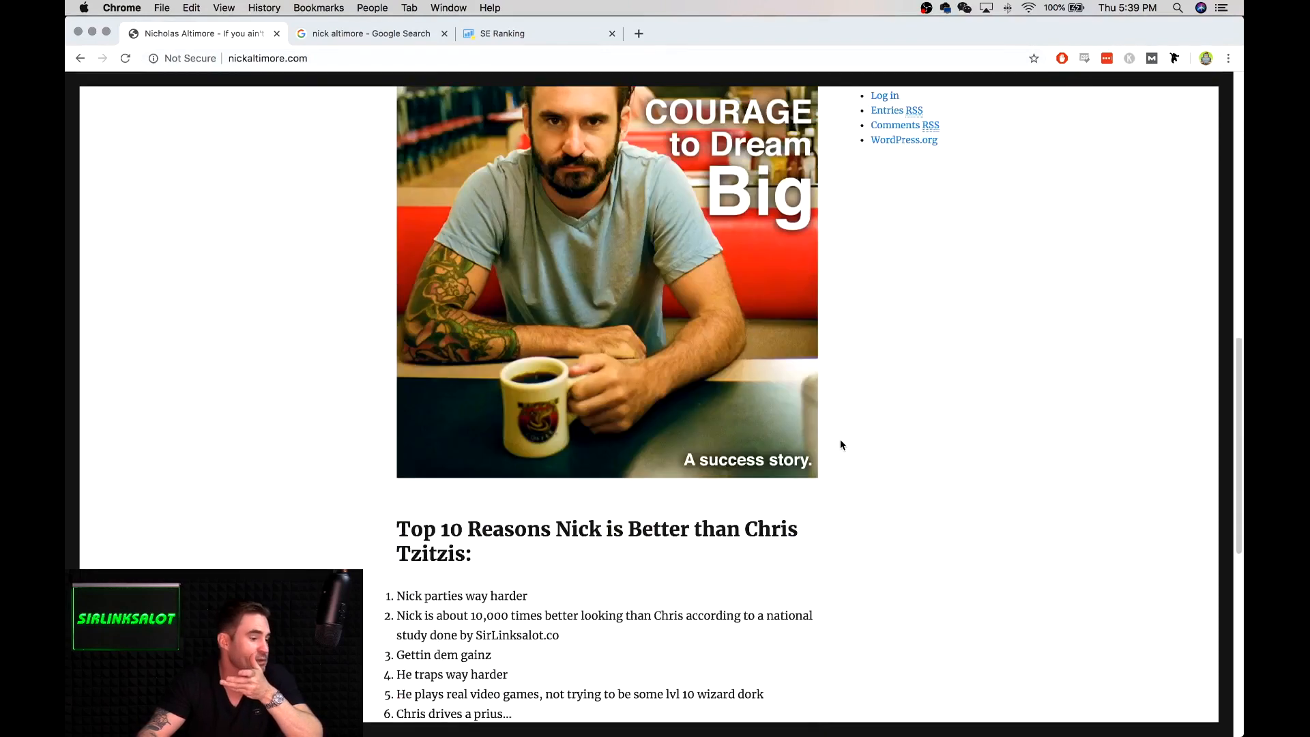
scroll(down, 3)
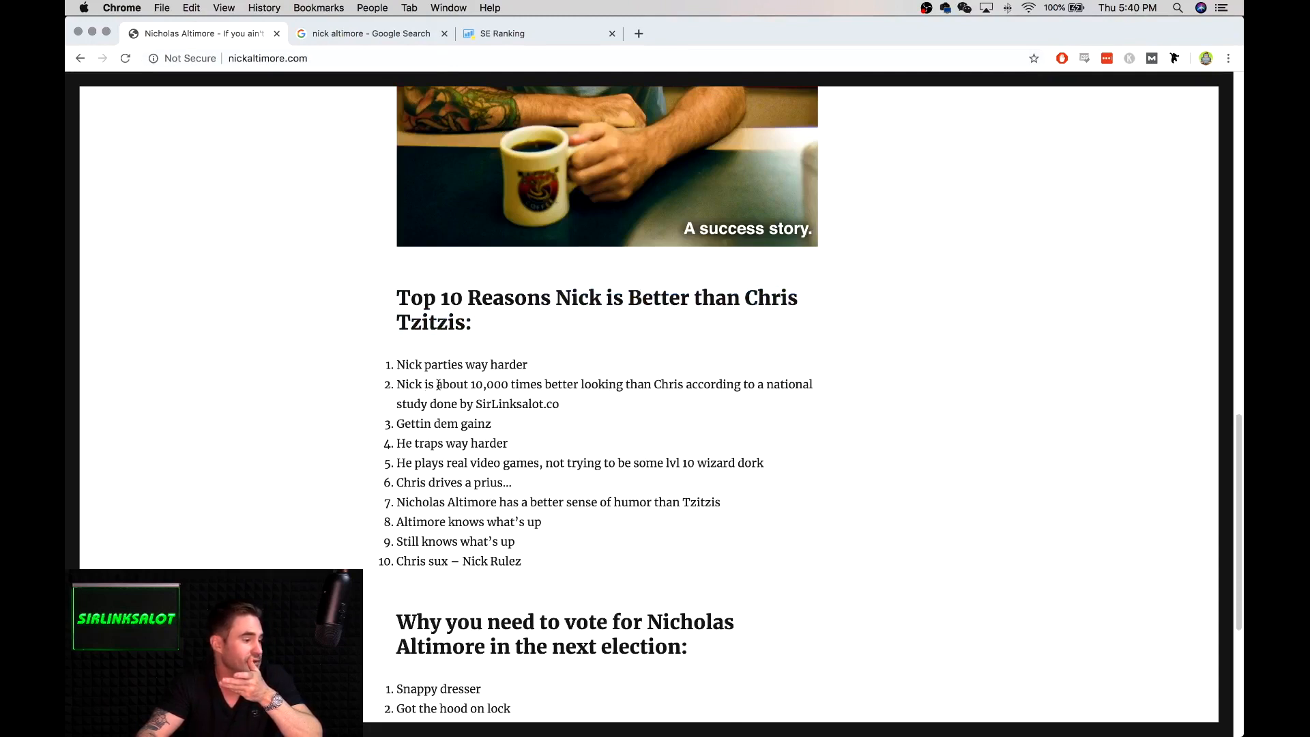
scroll(down, 3)
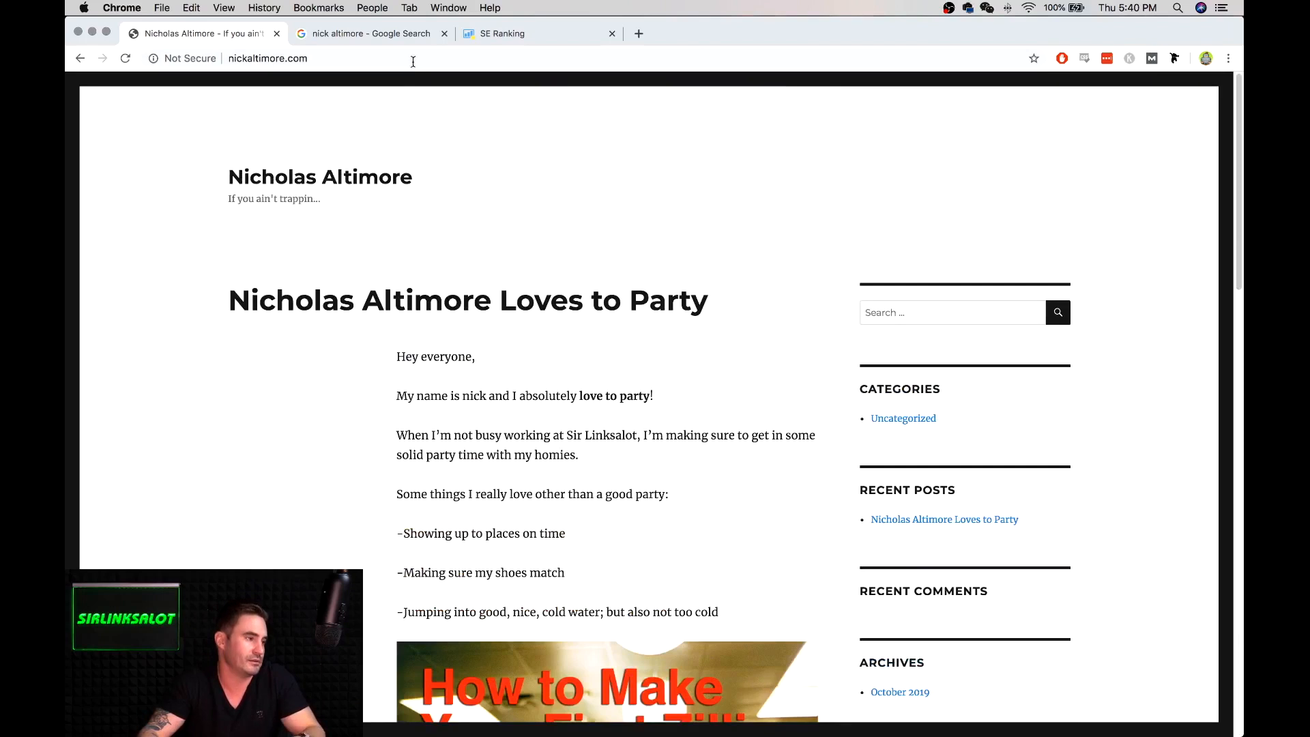
Step: Return to the 'nick altimore' results and scroll down until the nickaltimore.com listing is visible
click(368, 33)
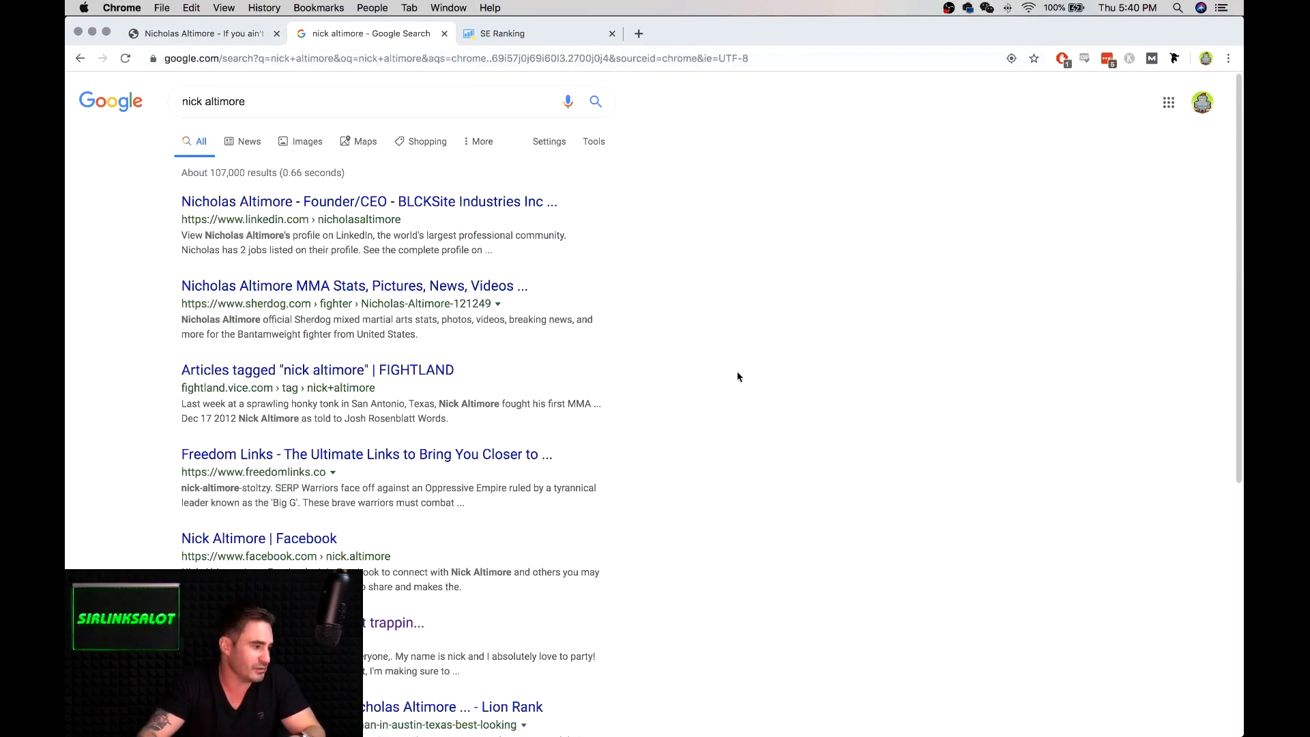
scroll(down, 3)
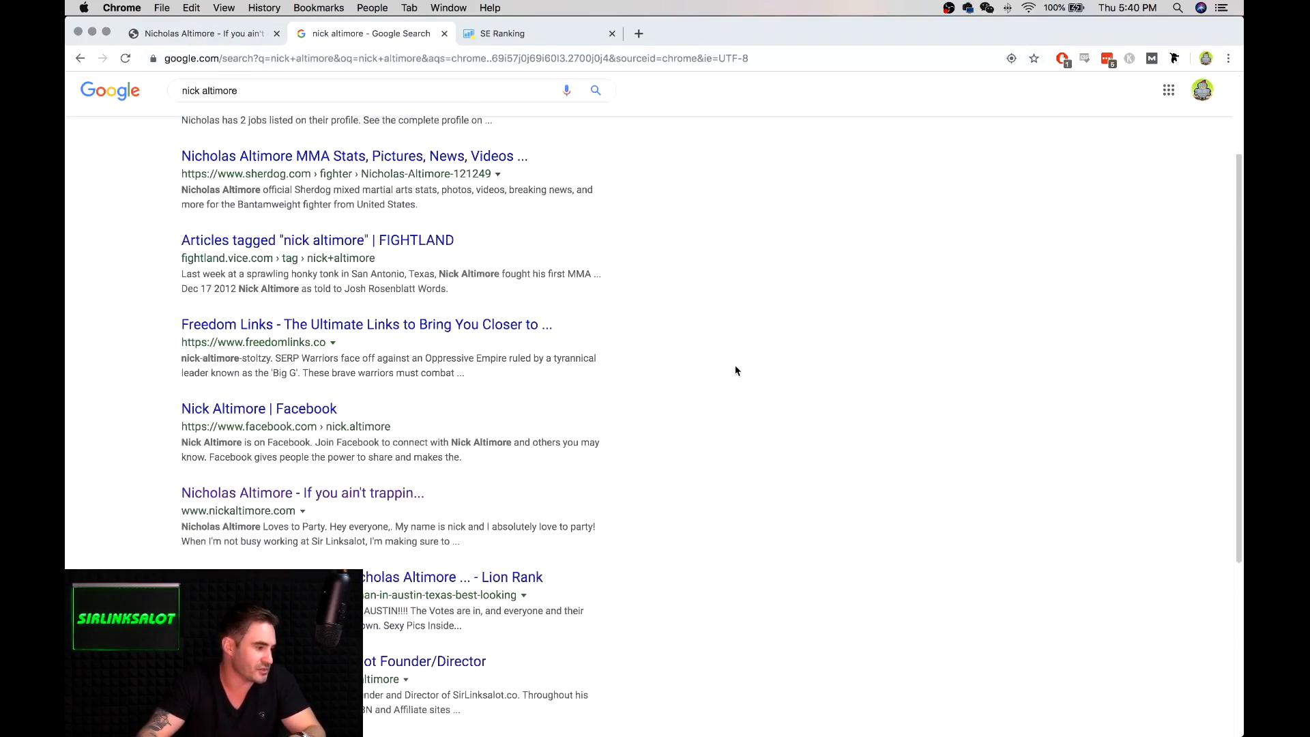
scroll(down, 3)
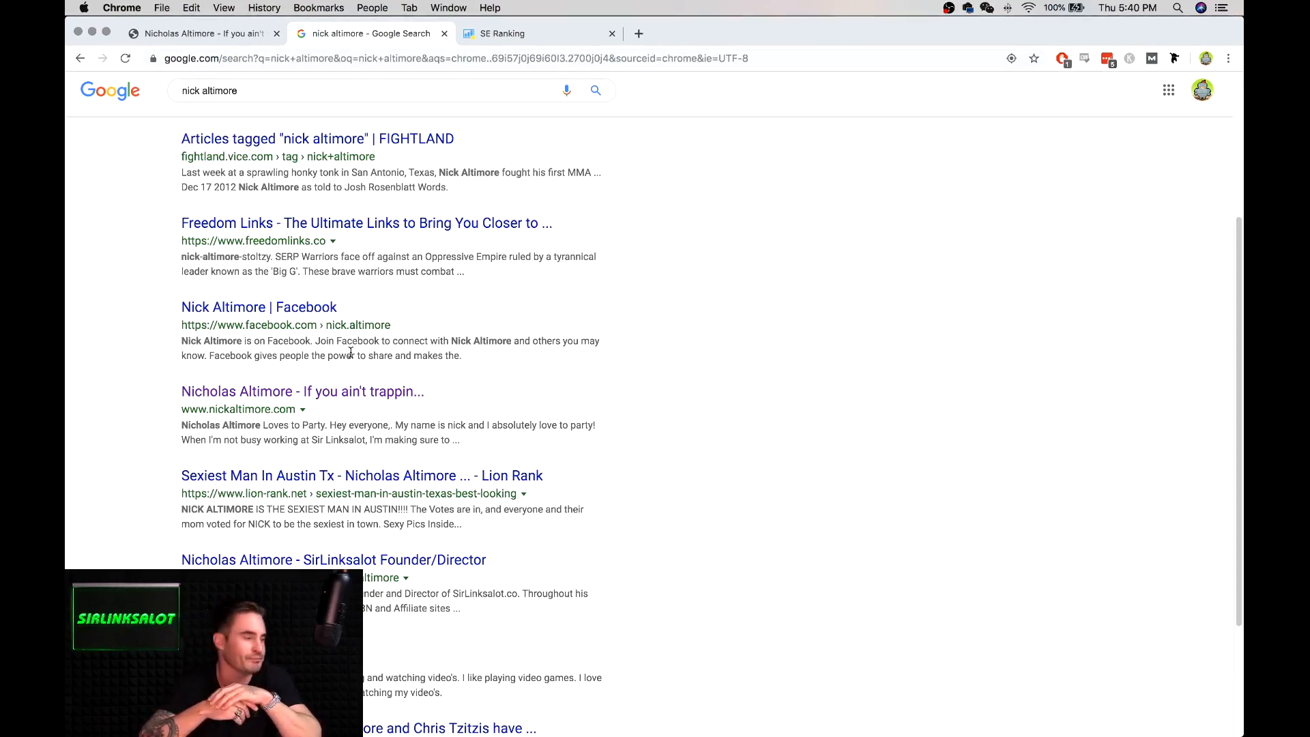
scroll(down, 3)
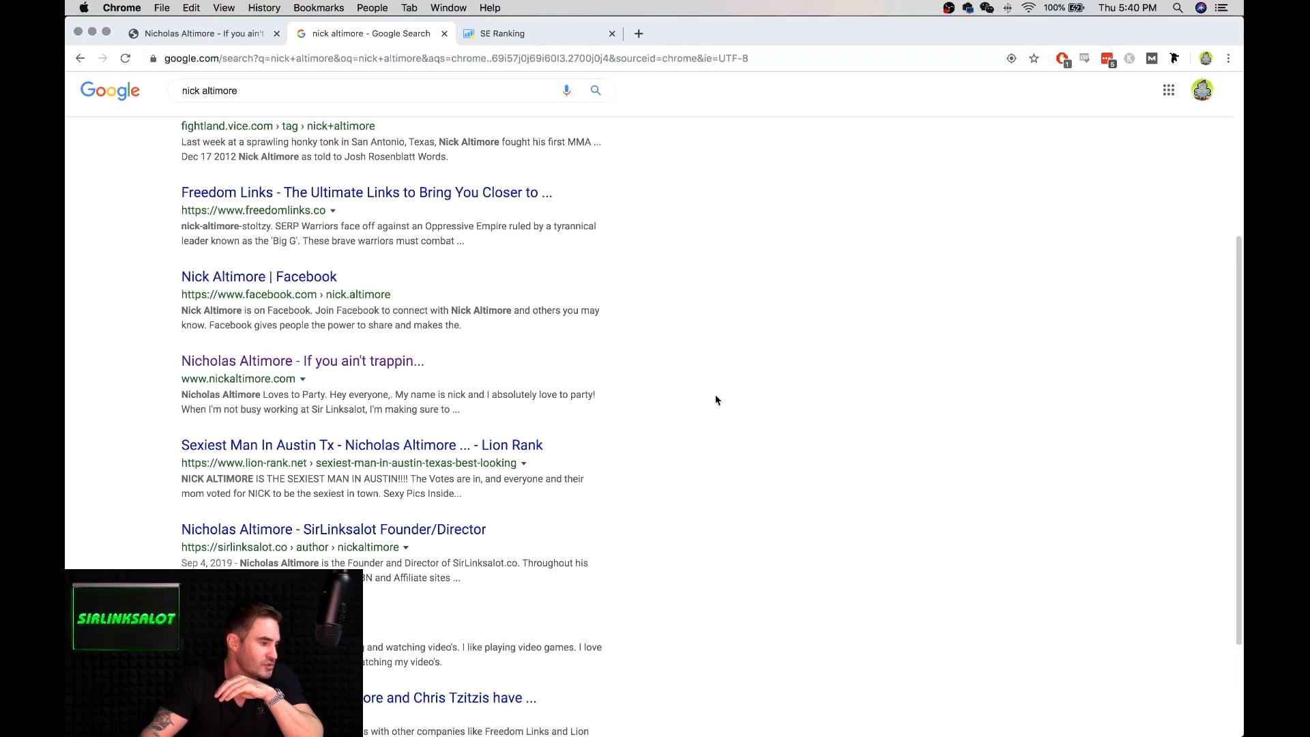
scroll(down, 3)
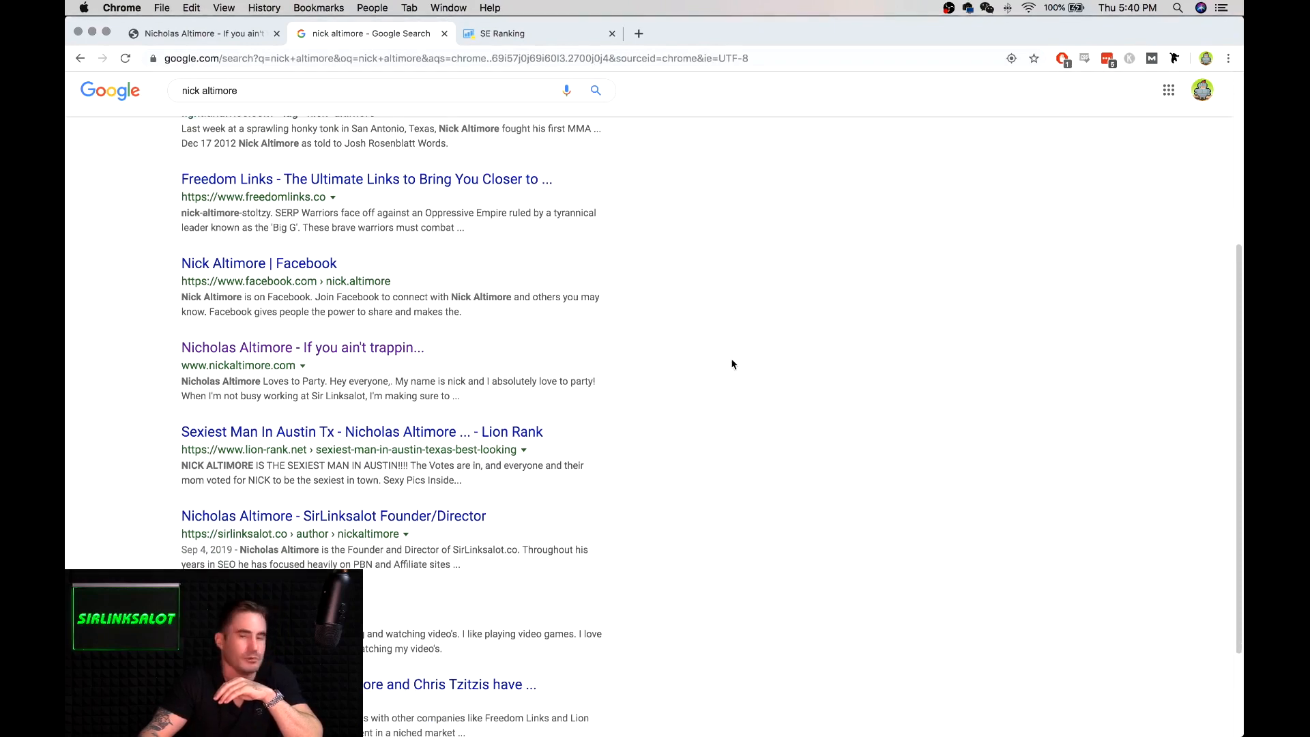
mouse_move(788, 426)
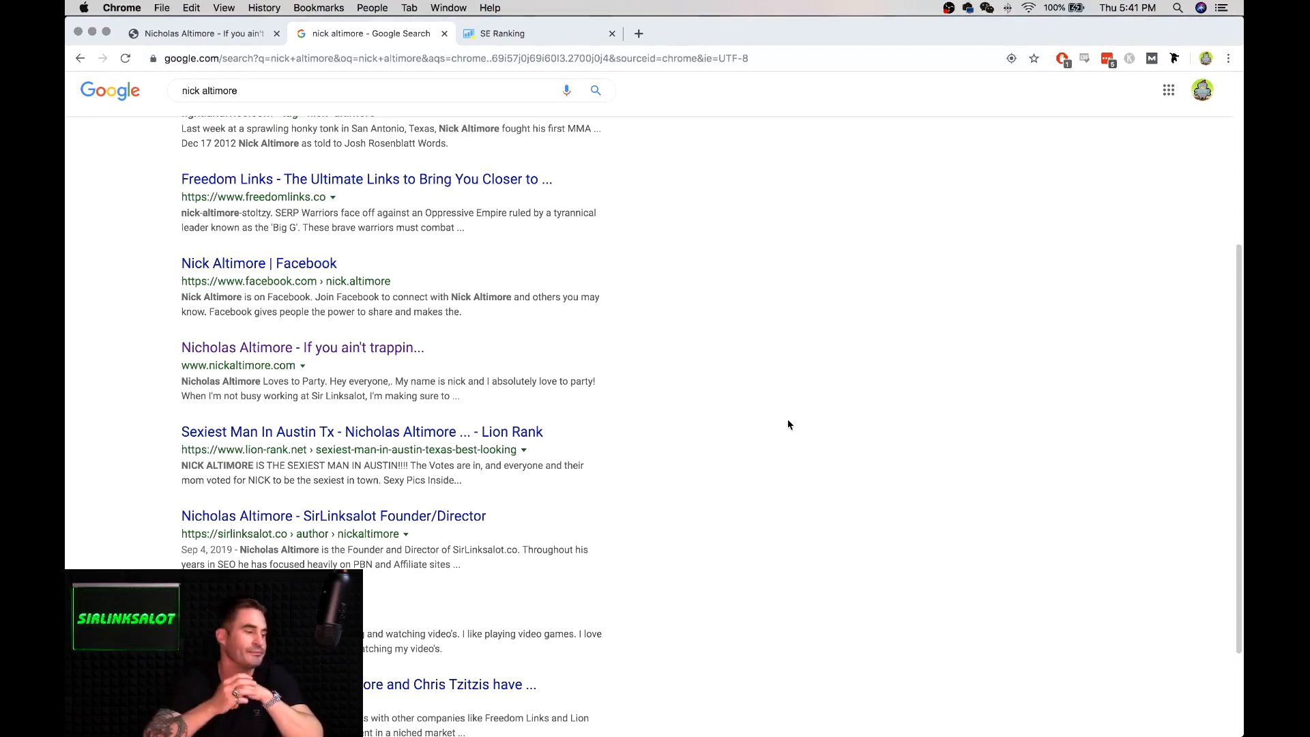
Step: Scroll back to the top of the results and switch to the SE Ranking keyword position tracker
scroll(up, 3)
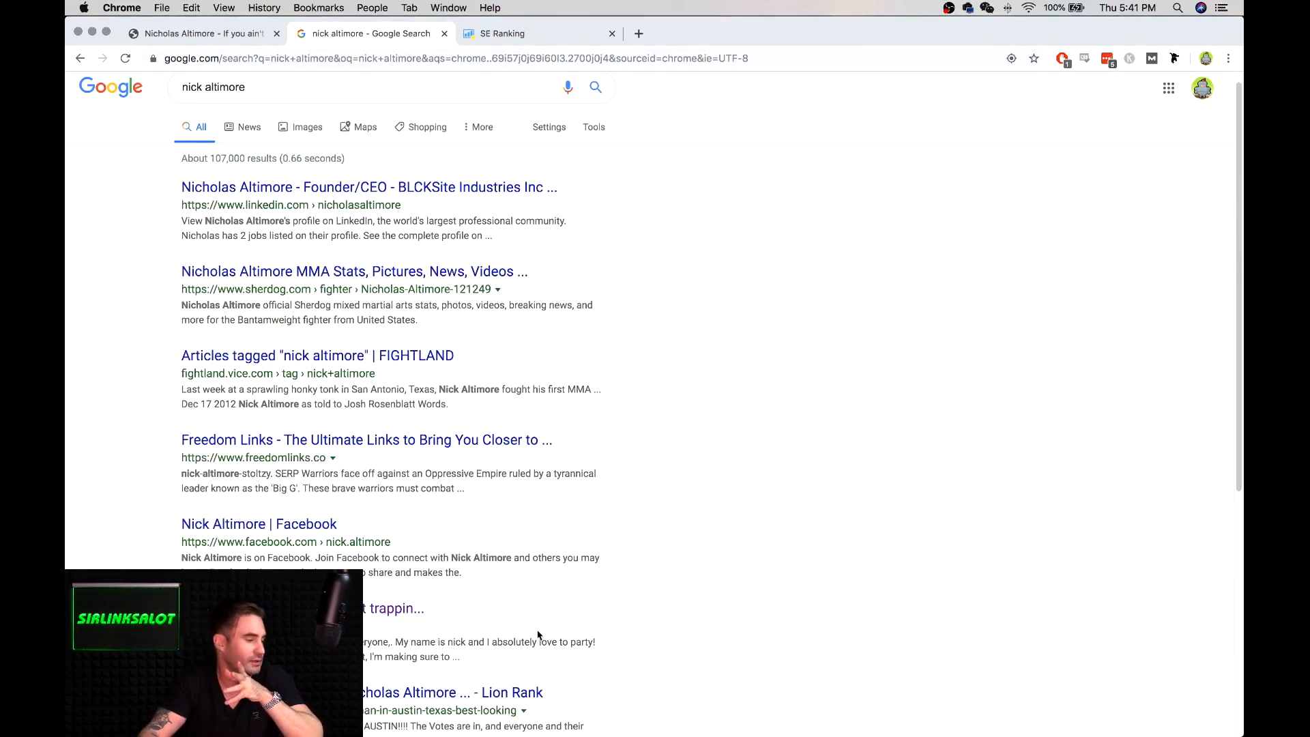
mouse_move(831, 427)
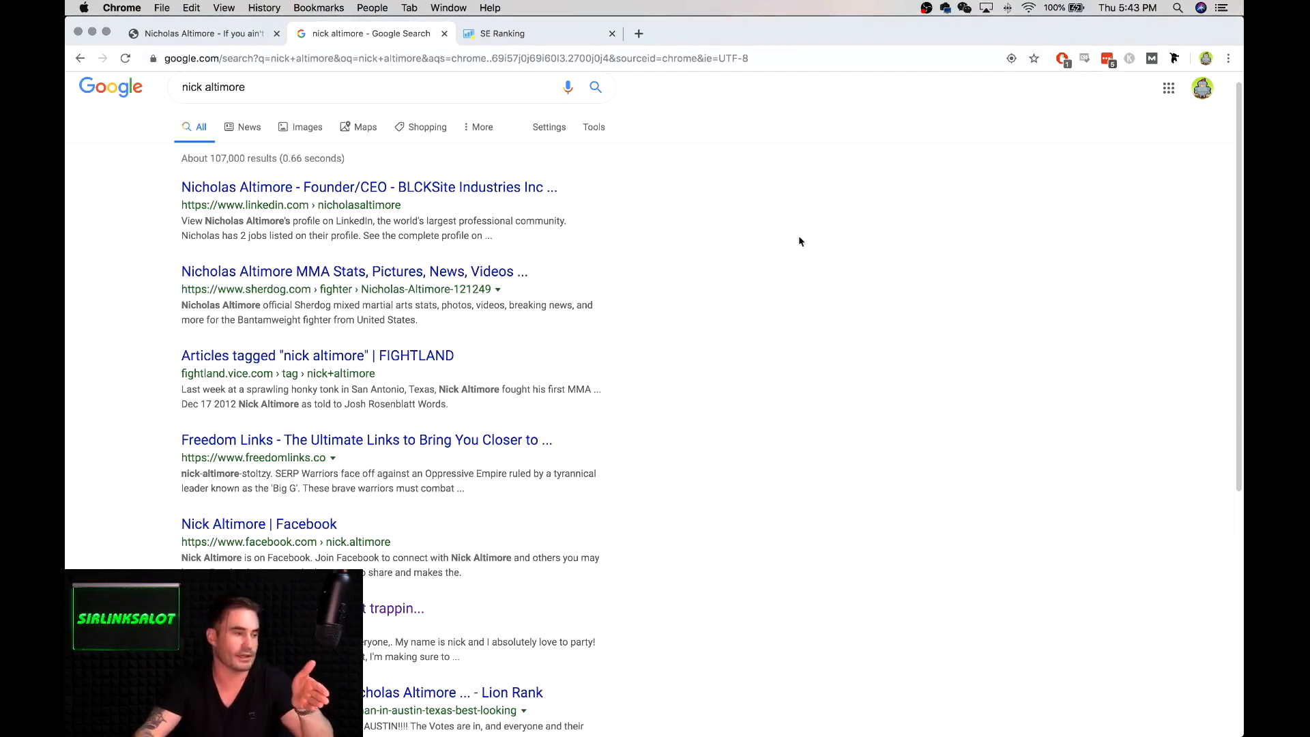
mouse_move(677, 221)
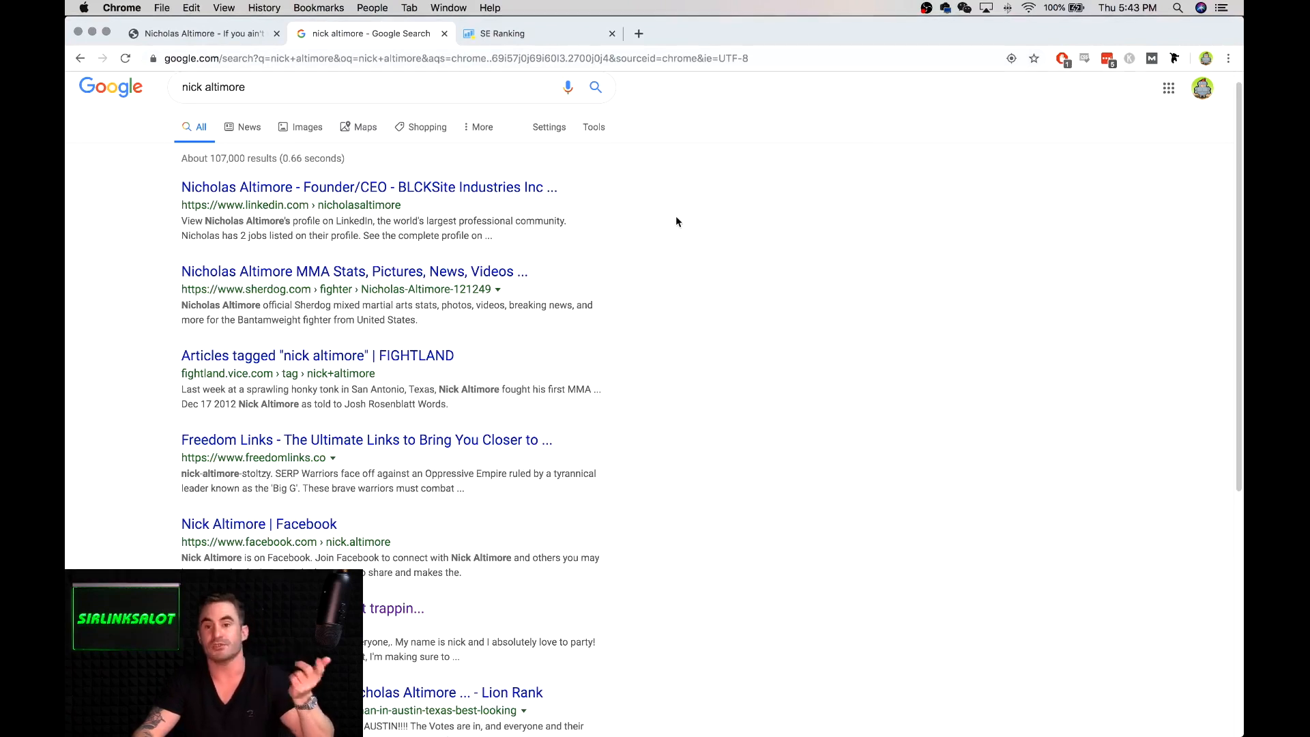
click(542, 33)
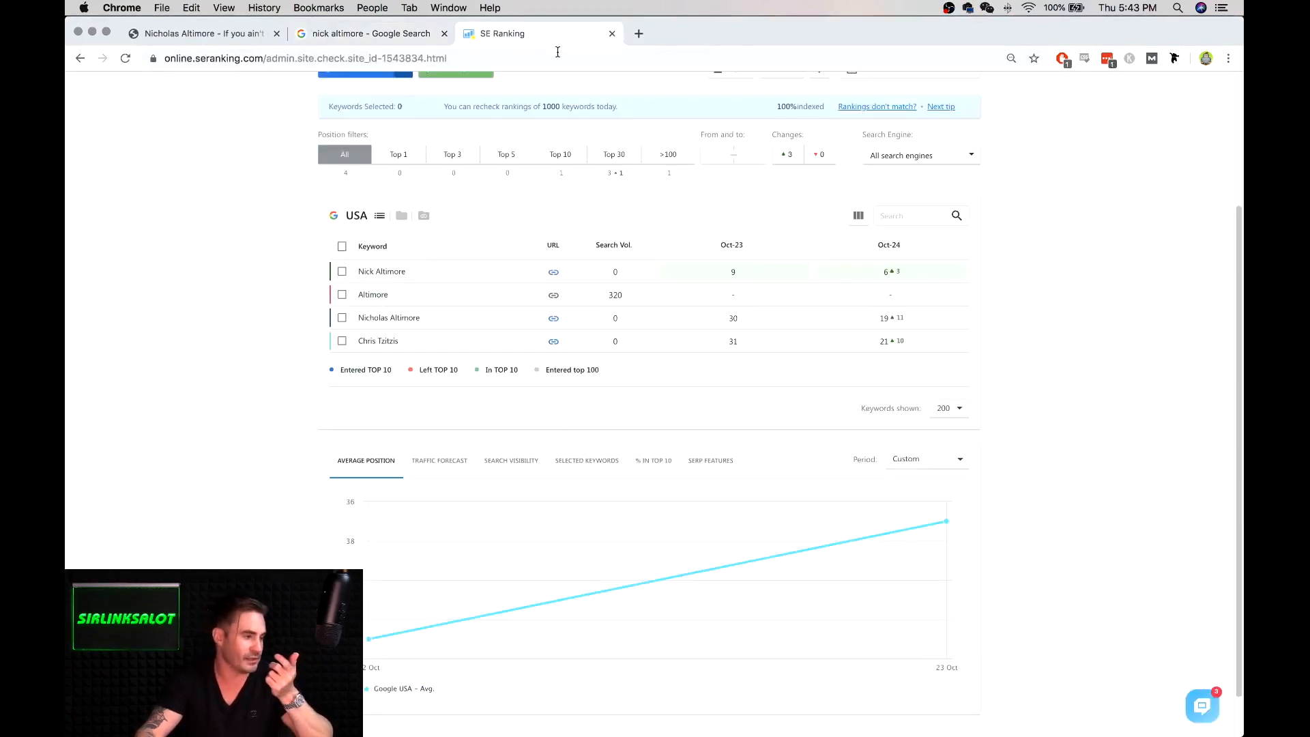
mouse_move(1110, 351)
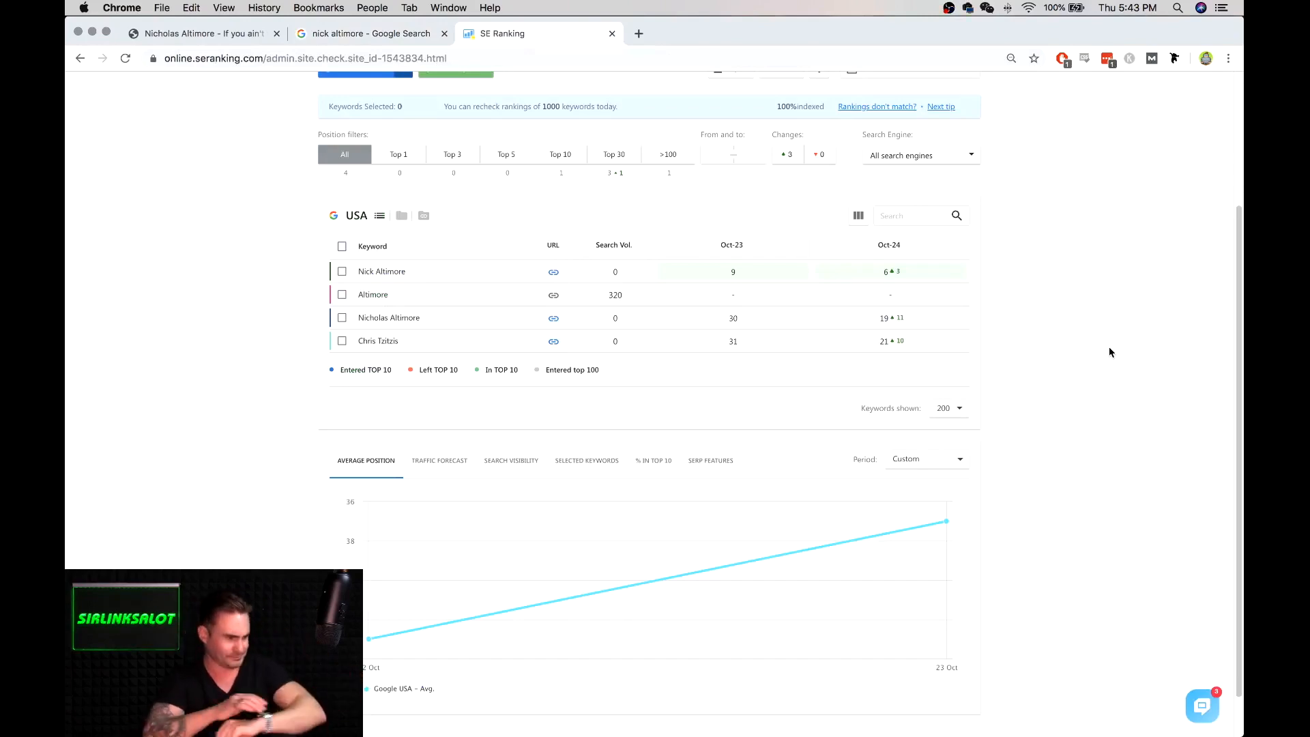
mouse_move(1193, 365)
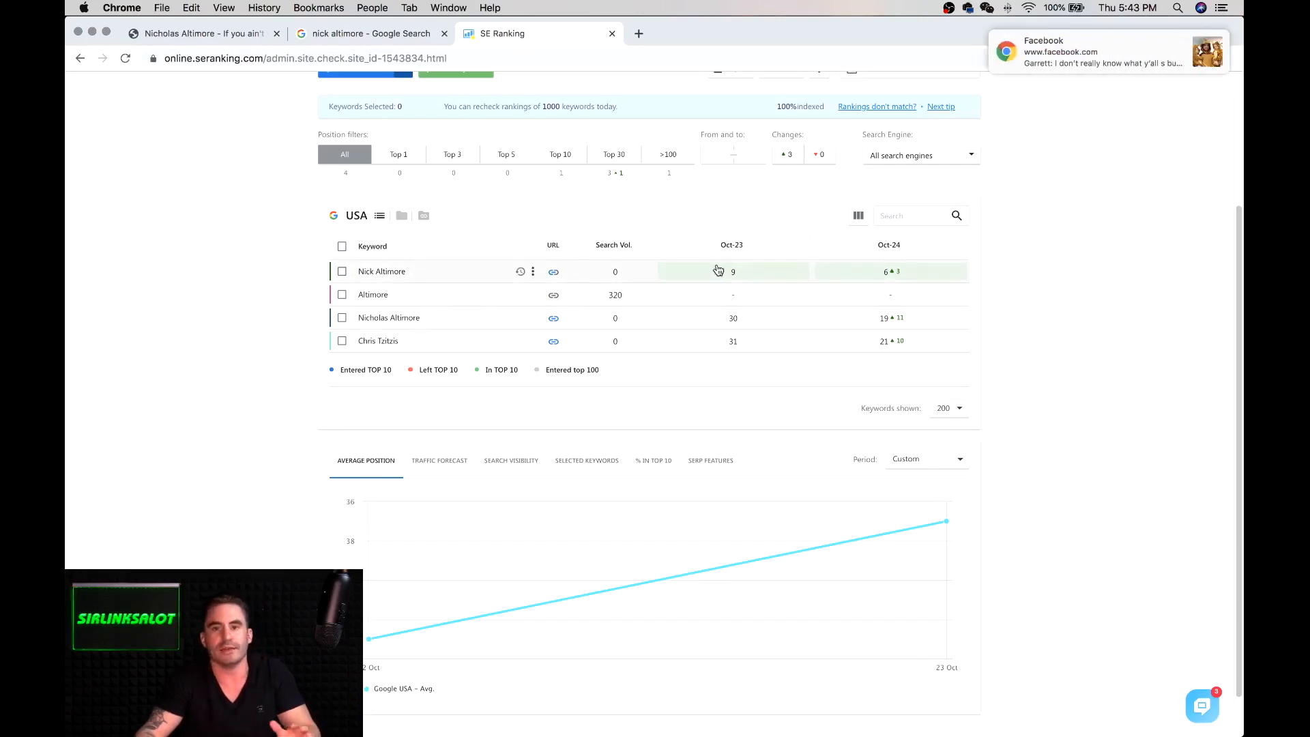
mouse_move(865, 276)
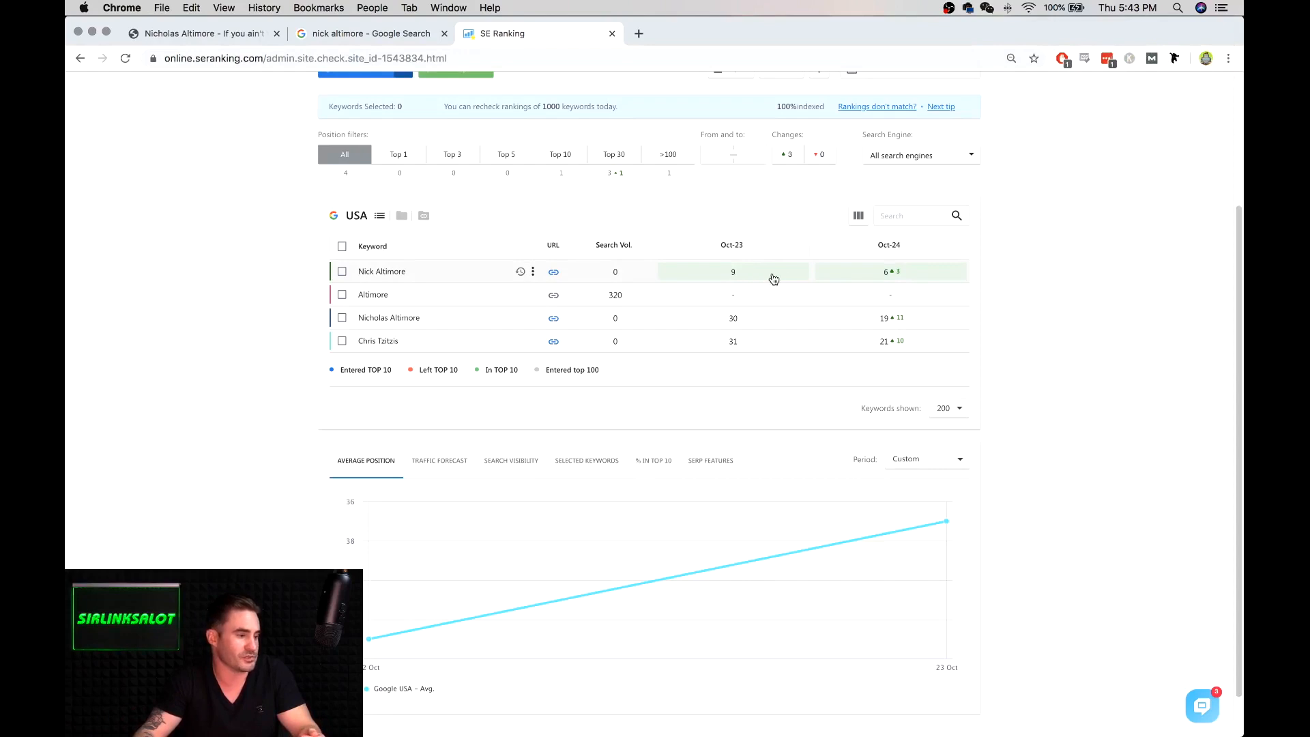
mouse_move(805, 269)
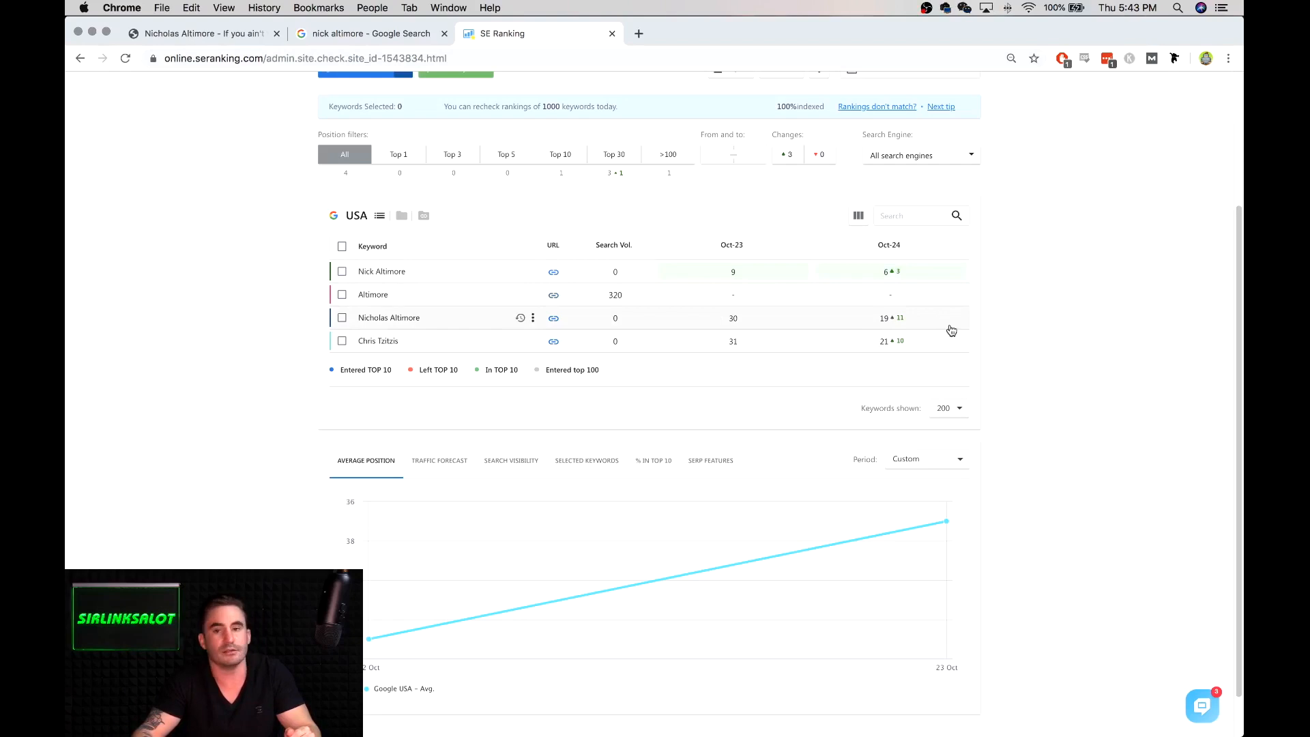
mouse_move(942, 303)
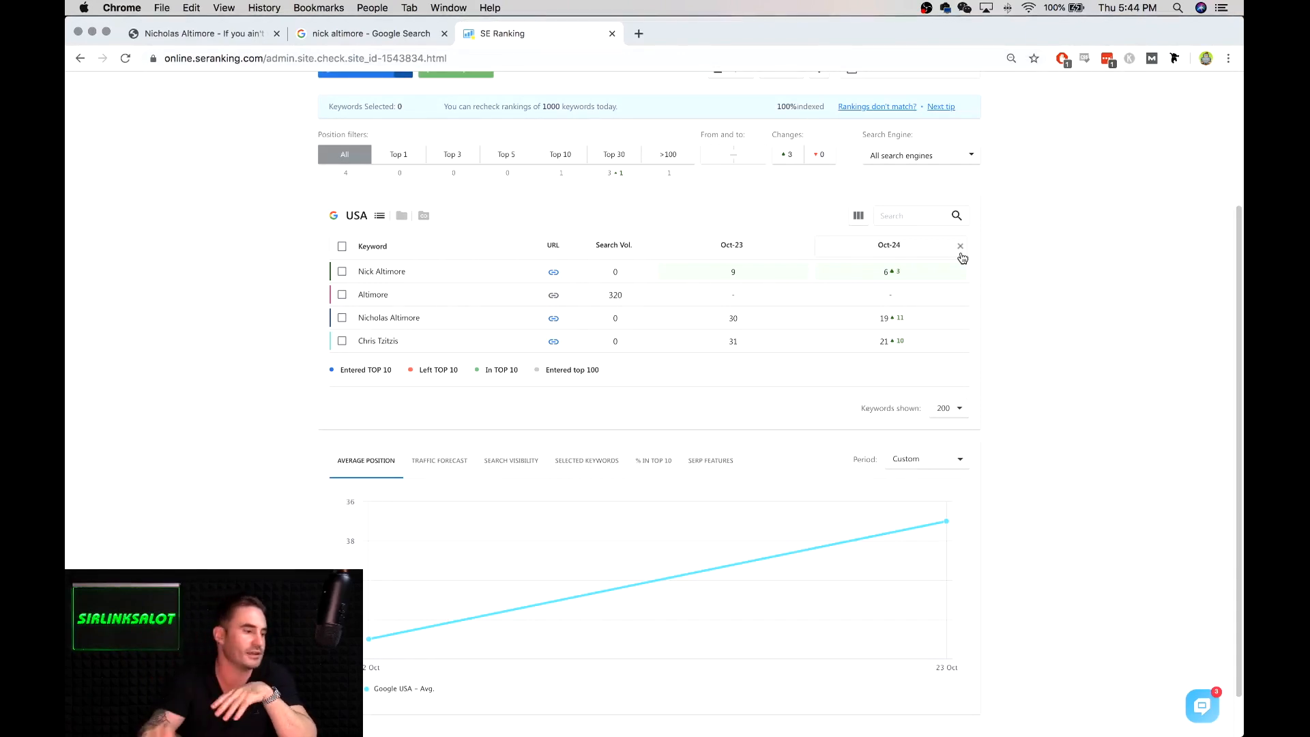
mouse_move(736, 340)
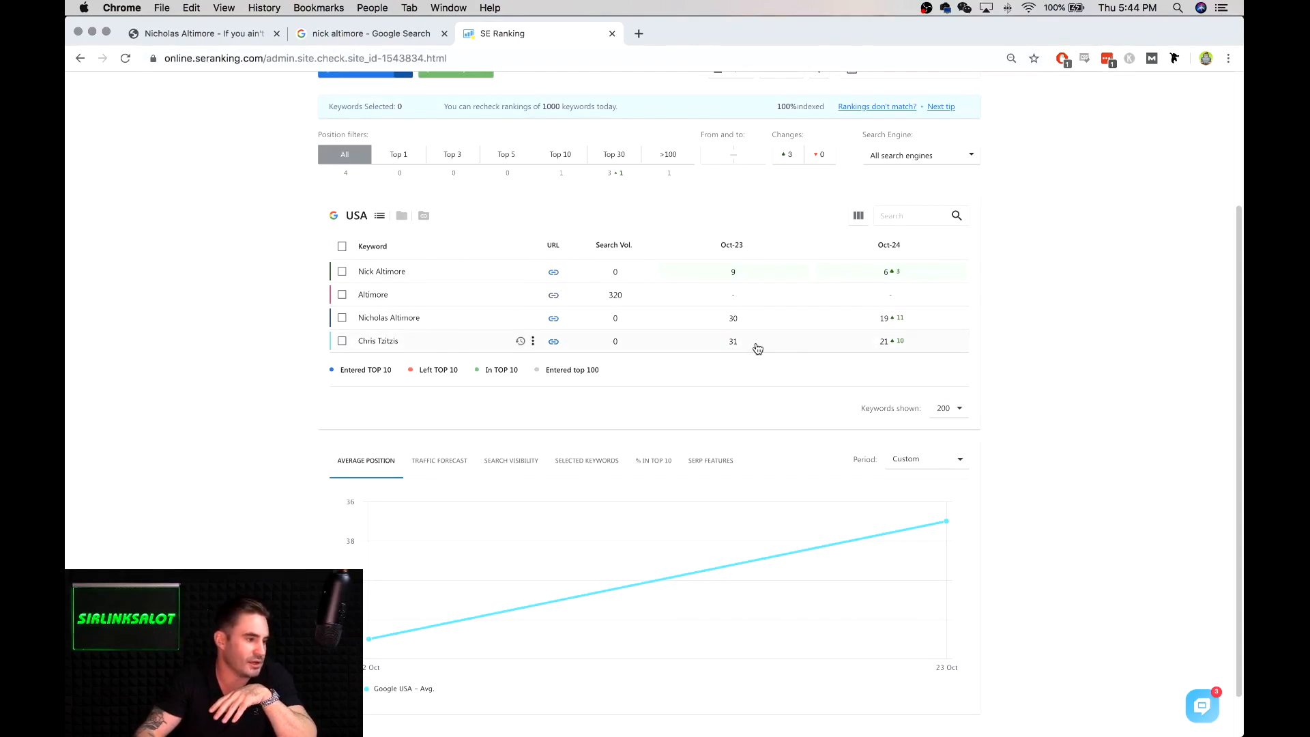
mouse_move(1099, 340)
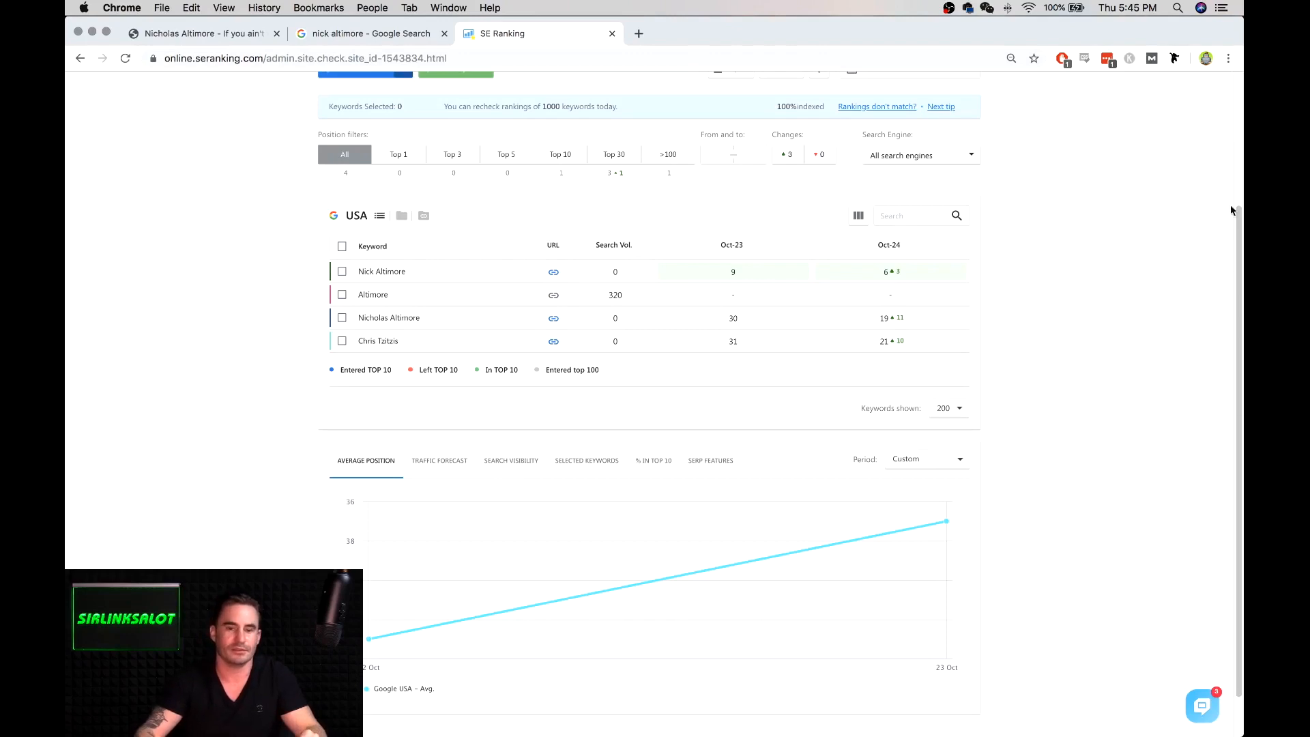
mouse_move(1204, 325)
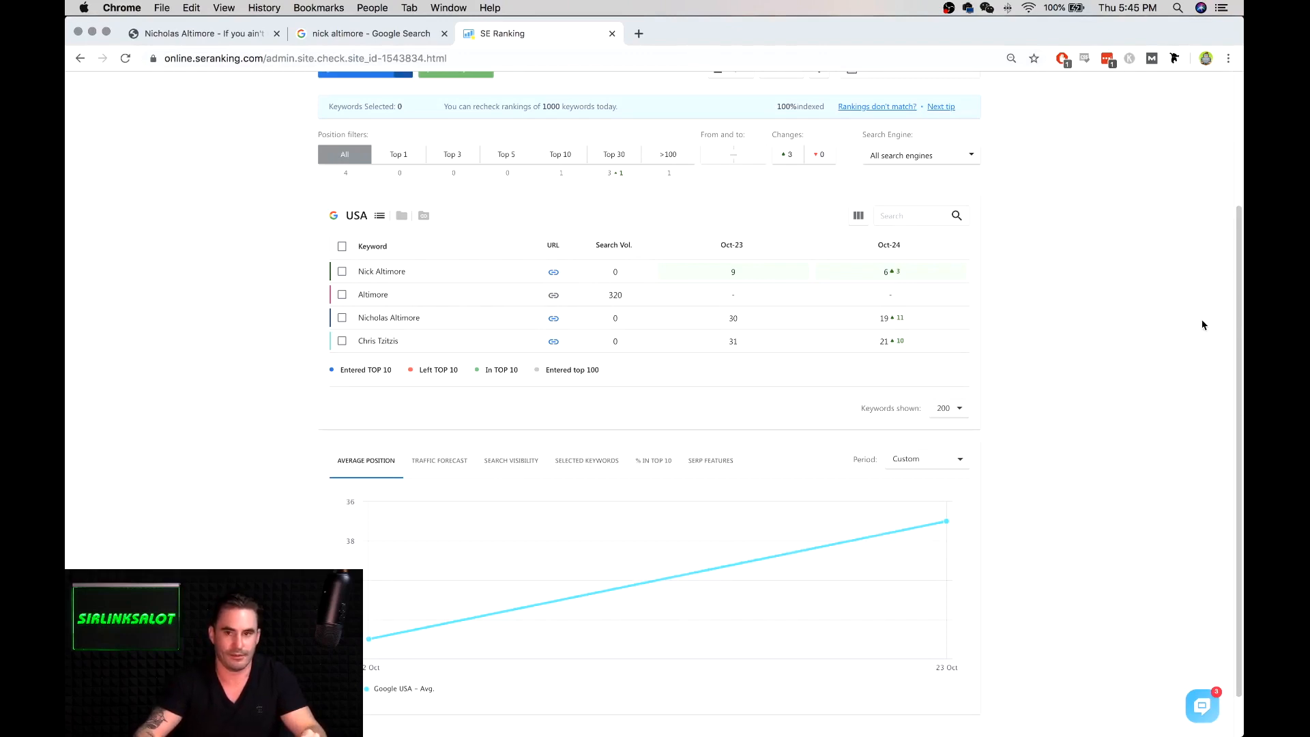